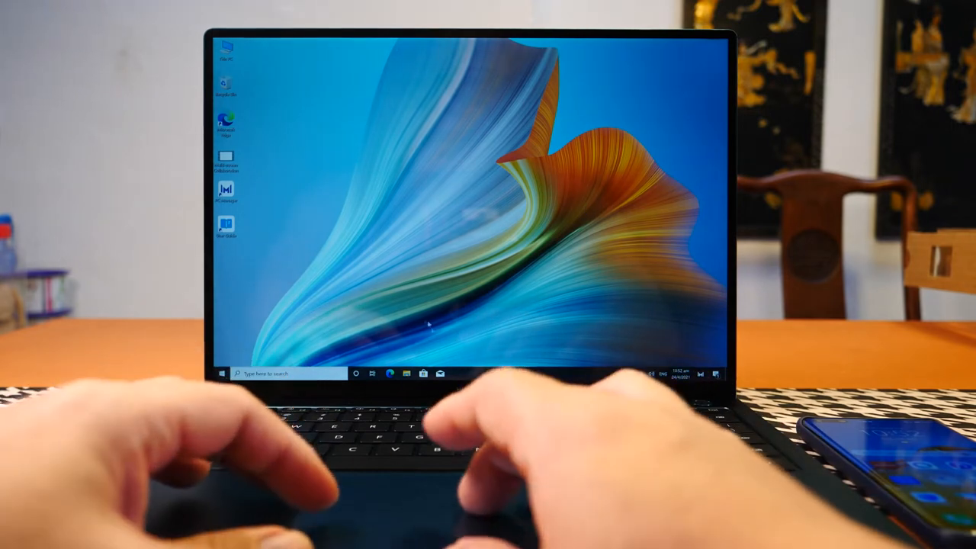
Show the news site in Edge and scroll the Jigger & Pony article down to the Monkey Shoulder bottle photo
{"action": "left_click", "coordinate": [390, 372]}
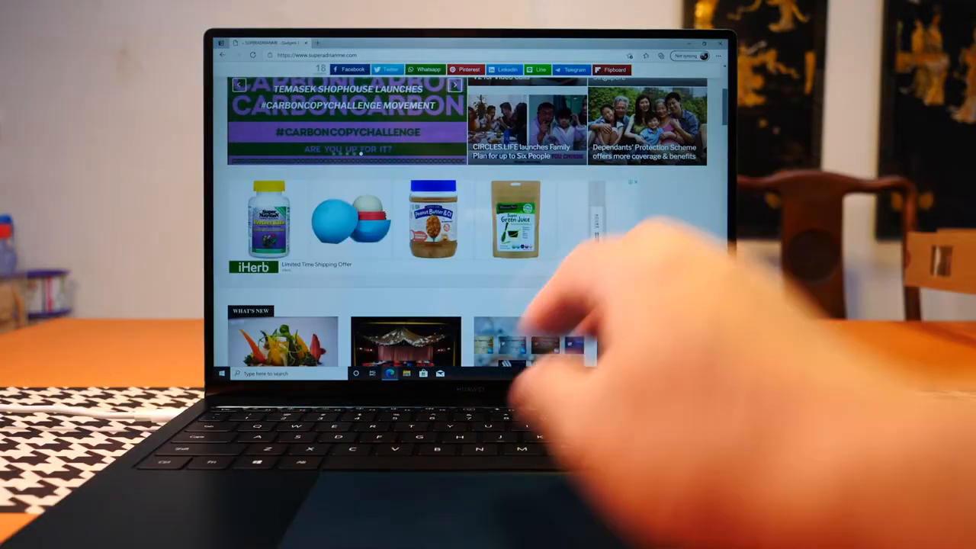
{"action": "scroll", "scroll_direction": "down", "scroll_amount": 3}
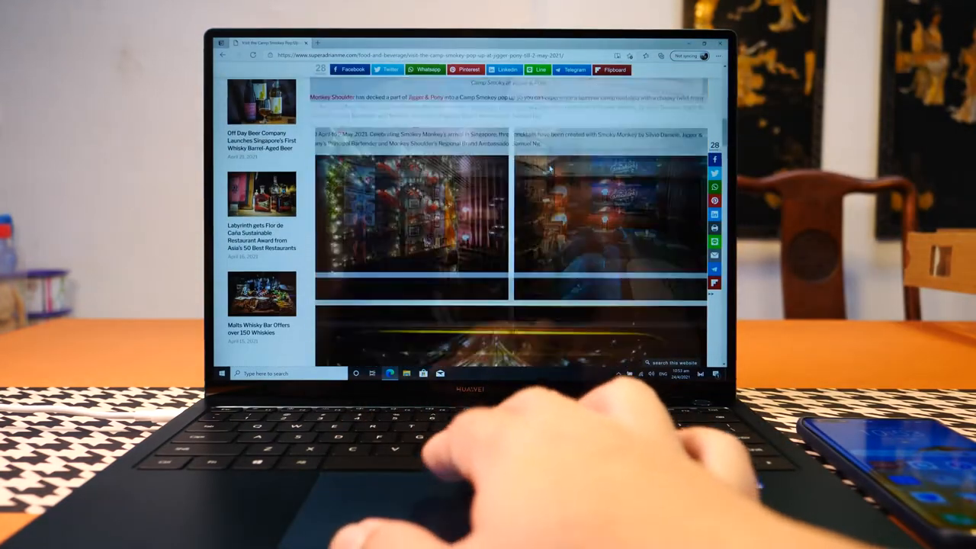
{"action": "scroll", "scroll_direction": "down", "scroll_amount": 3}
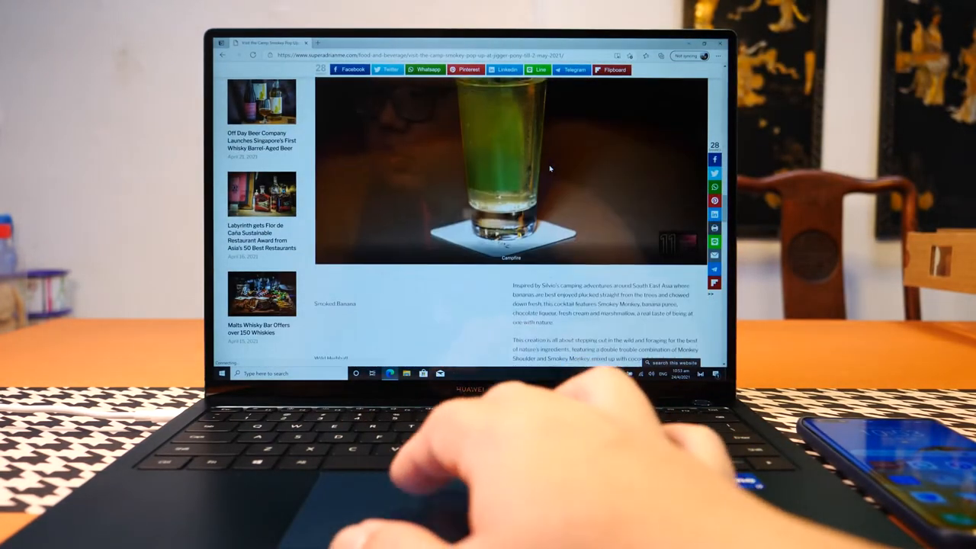
{"action": "scroll", "scroll_direction": "down", "scroll_amount": 3}
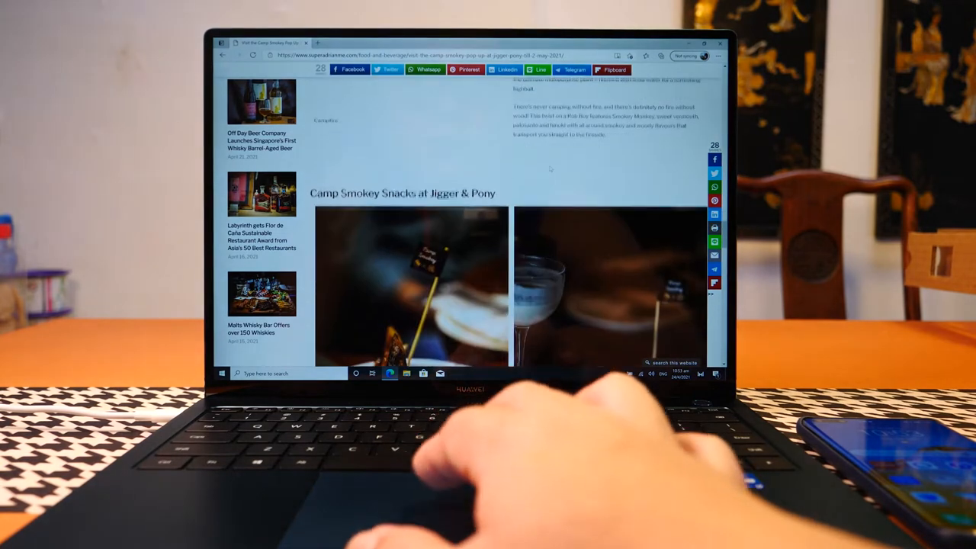
{"action": "scroll", "scroll_direction": "down", "scroll_amount": 3}
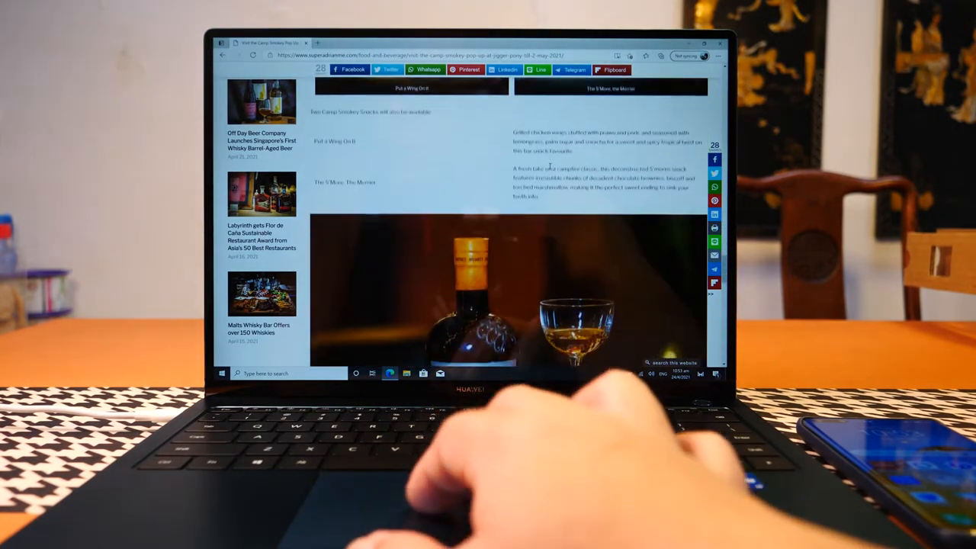
{"action": "scroll", "scroll_direction": "down", "scroll_amount": 3}
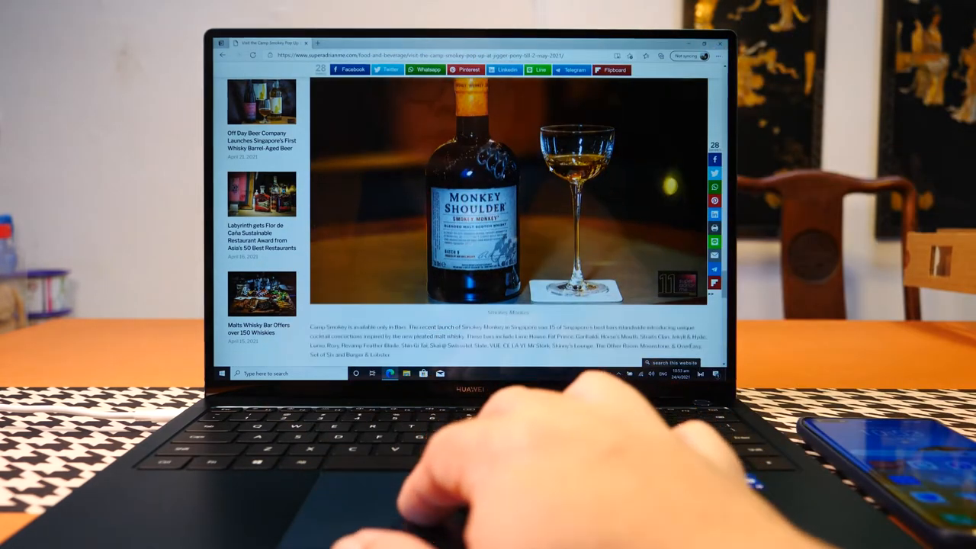
{"action": "scroll", "scroll_direction": "down", "scroll_amount": 3}
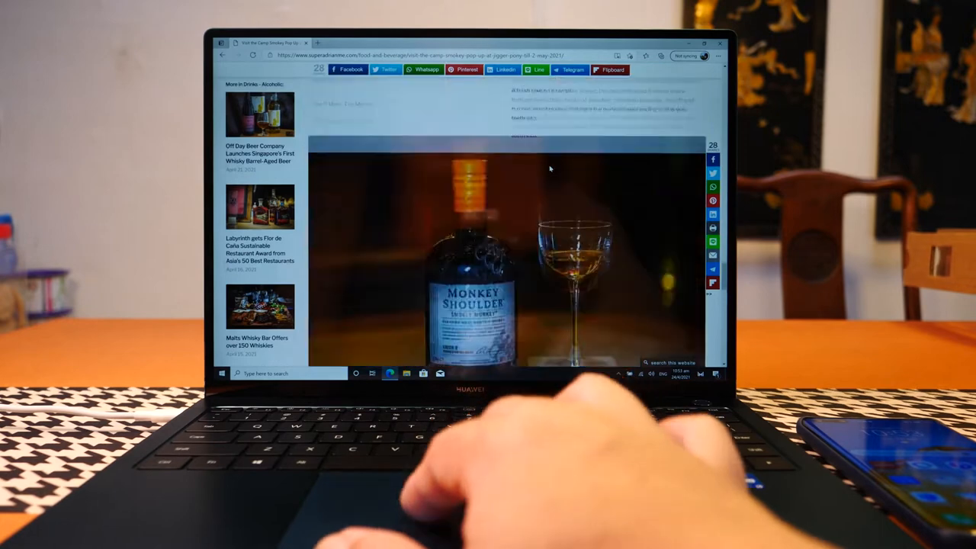